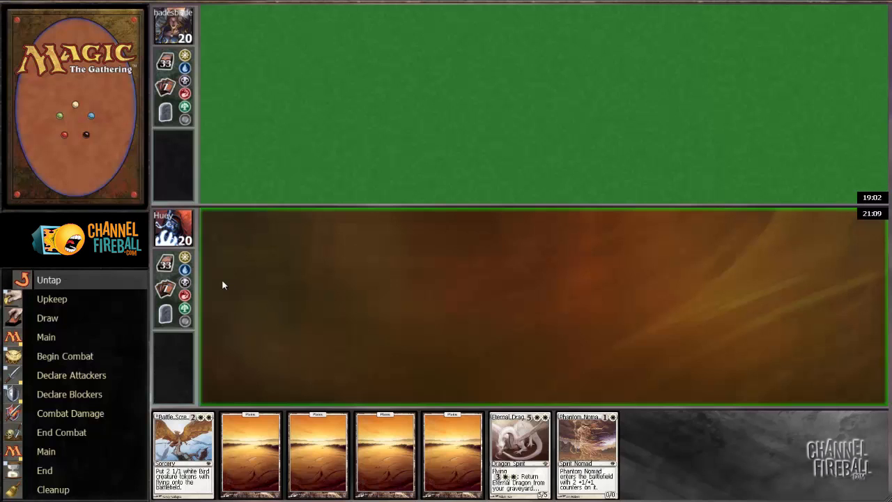
{"action": "mouse_move", "coordinate": [288, 379]}
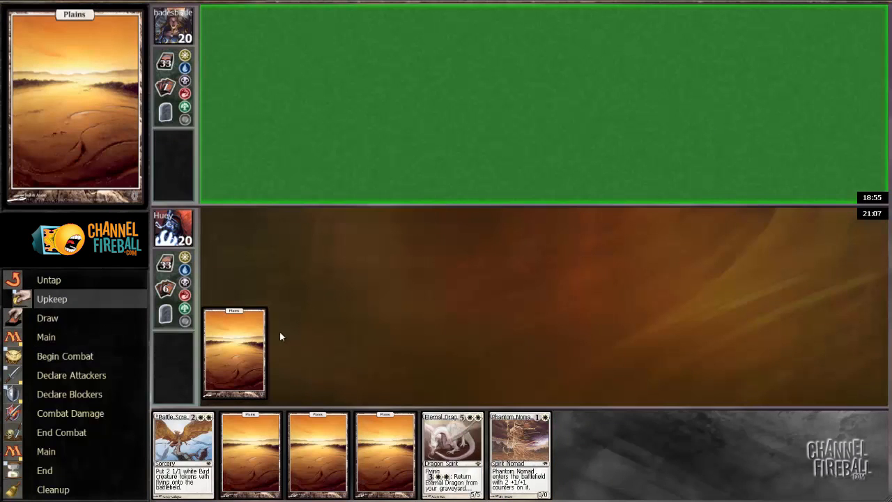
{"action": "mouse_move", "coordinate": [299, 347]}
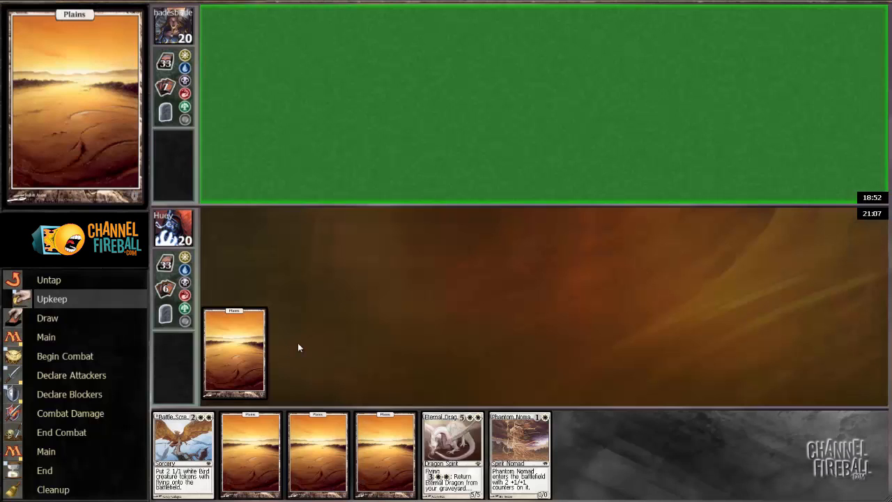
- Put a Plains onto the battlefield and advance to the main phase
{"action": "left_click", "coordinate": [46, 337]}
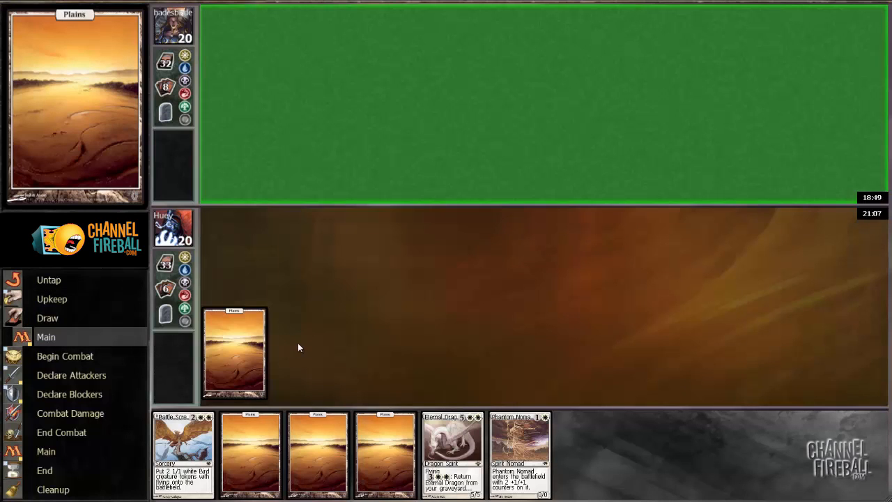
{"action": "mouse_move", "coordinate": [303, 341]}
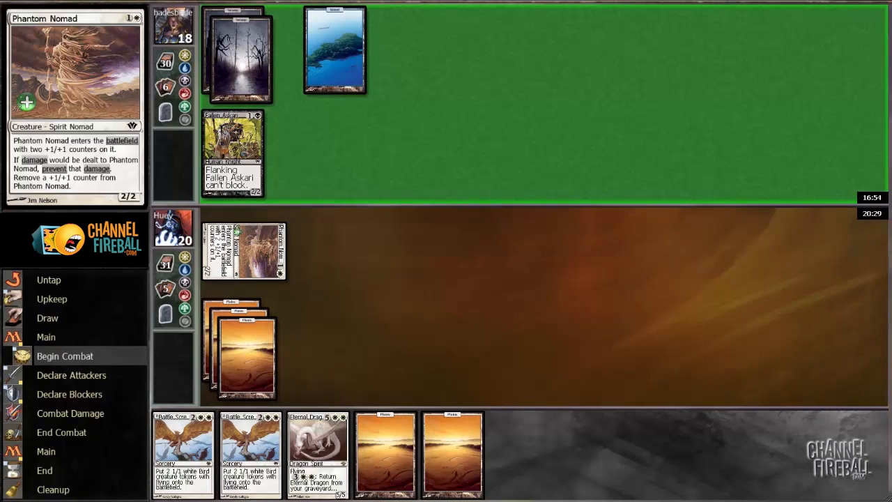
- Pass priority through Begin Combat and Declare Attackers as Fallen Askari attacks
{"action": "left_click", "coordinate": [71, 375]}
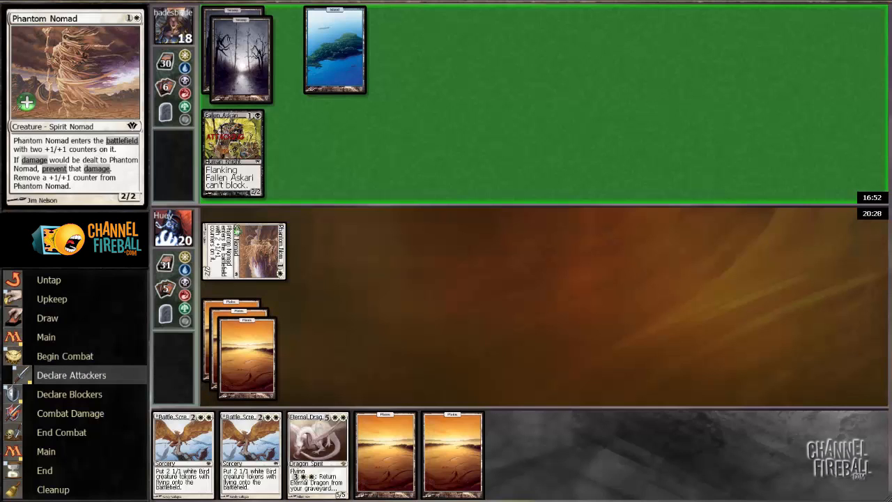
{"action": "left_click", "coordinate": [71, 375]}
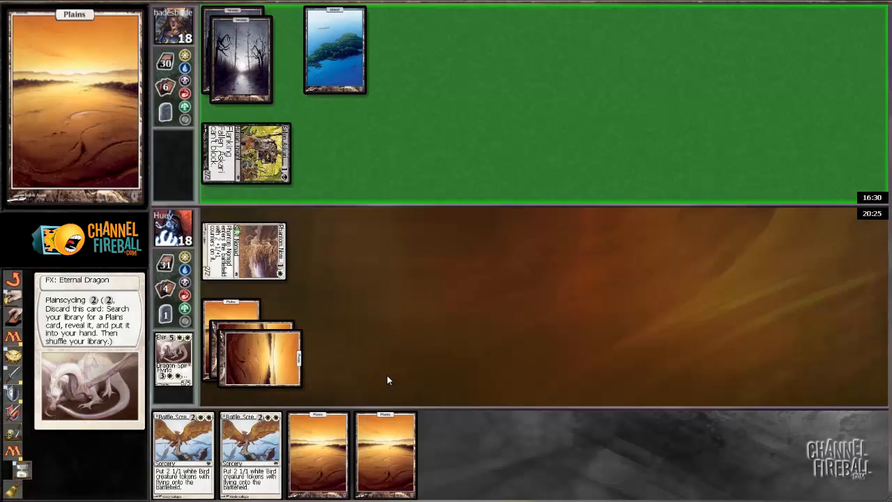
{"action": "mouse_move", "coordinate": [236, 342]}
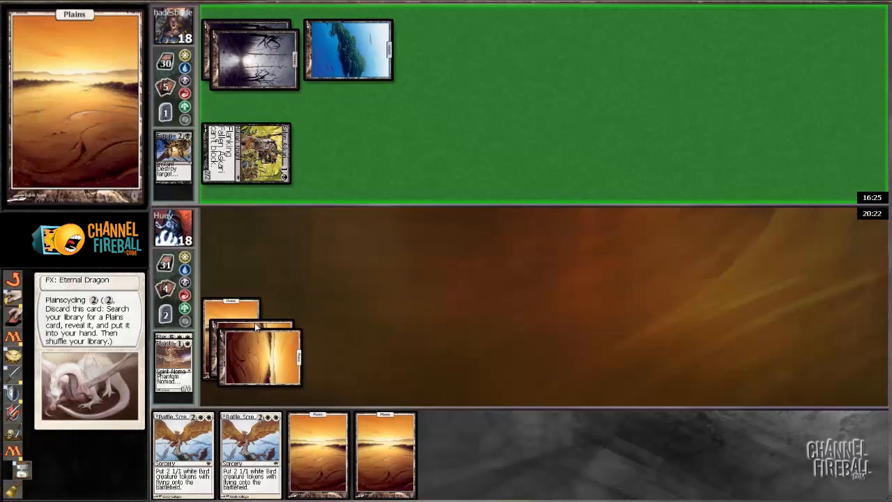
{"action": "mouse_move", "coordinate": [256, 328]}
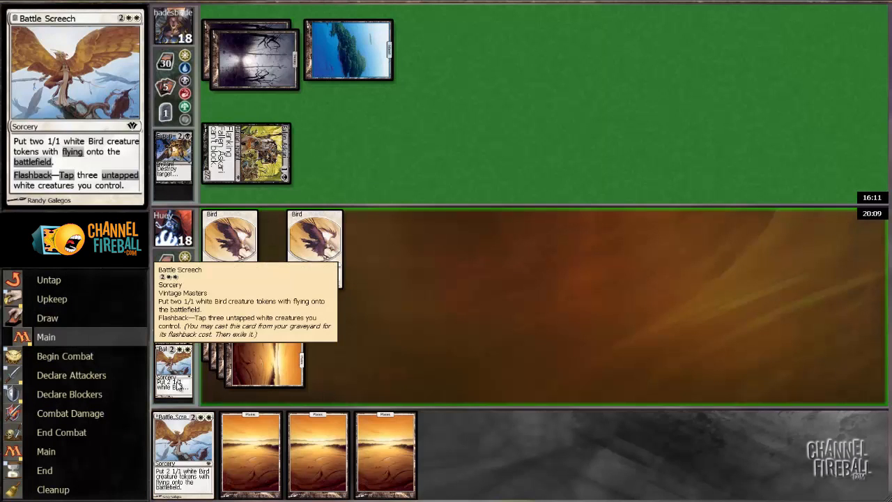
- Cast Battle Screech with Plains and resolve it for two 1/1 flying Birds
{"action": "left_click", "coordinate": [44, 470]}
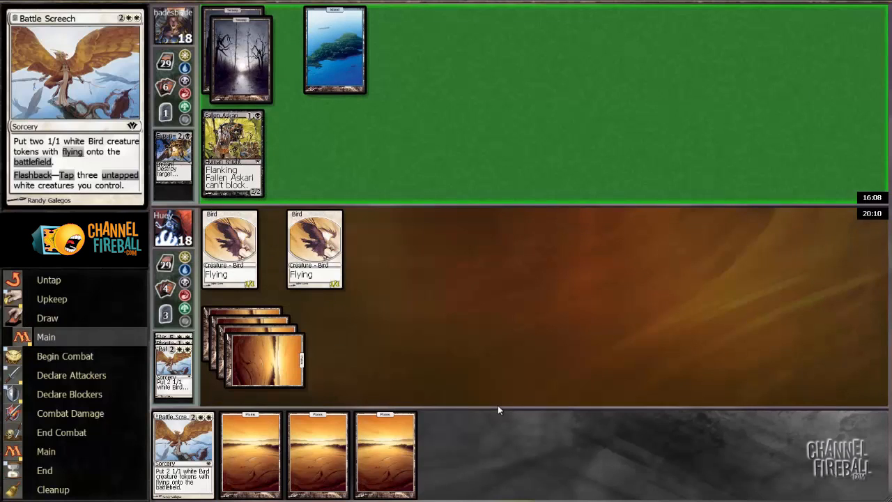
{"action": "mouse_move", "coordinate": [491, 374]}
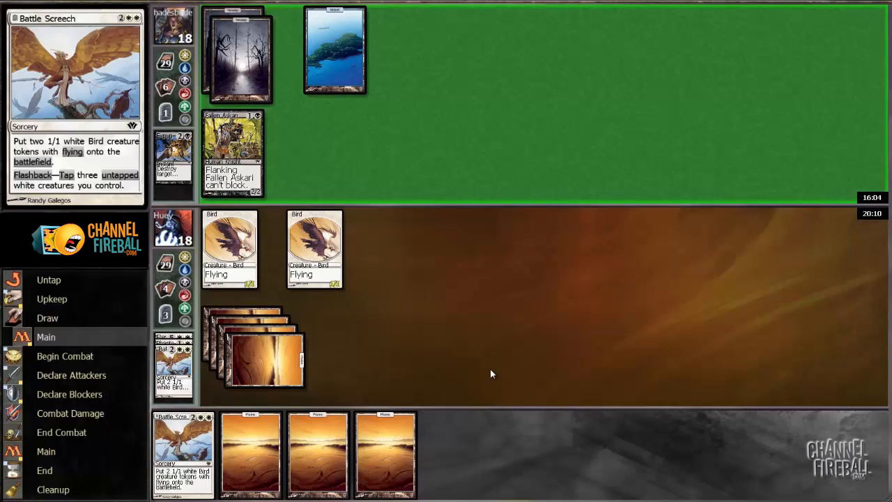
{"action": "left_click", "coordinate": [71, 375]}
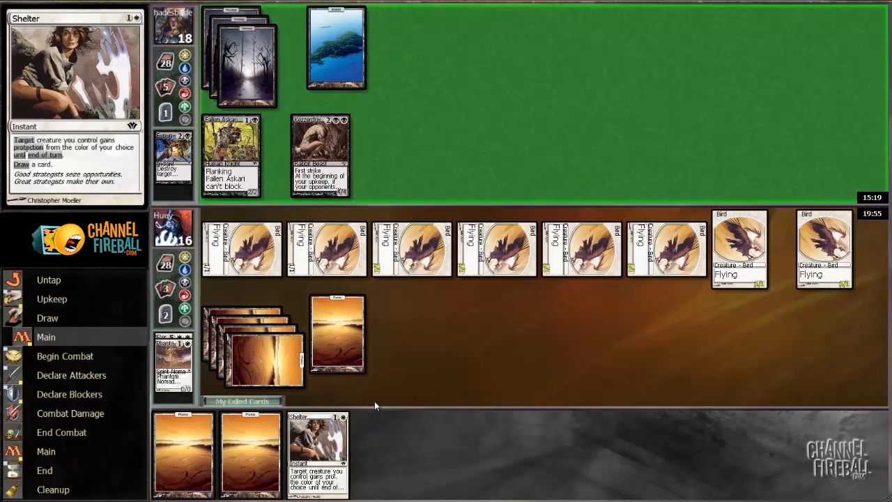
{"action": "mouse_move", "coordinate": [366, 264]}
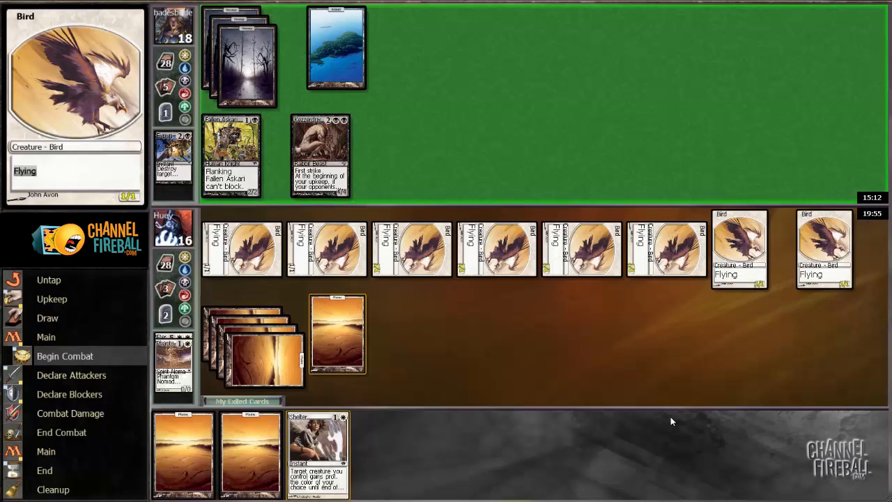
- Move from beginning of combat to declaring attacks with the Bird tokens
{"action": "left_click", "coordinate": [71, 375]}
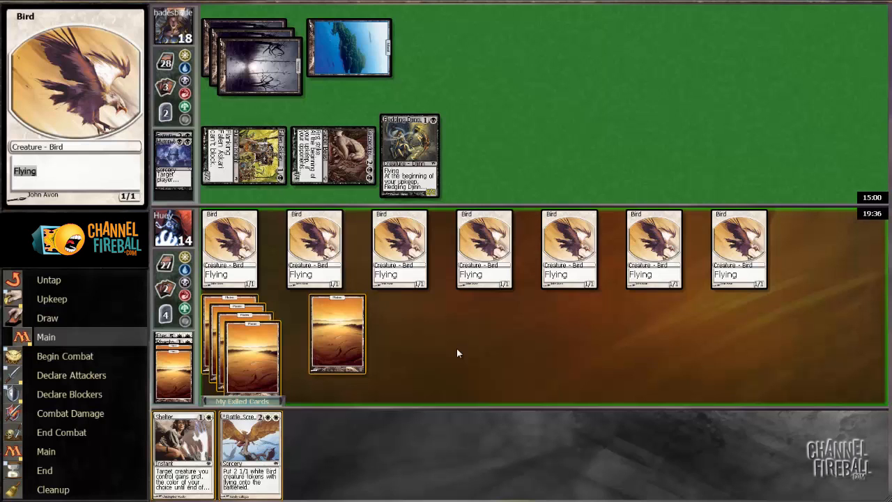
{"action": "mouse_move", "coordinate": [293, 437]}
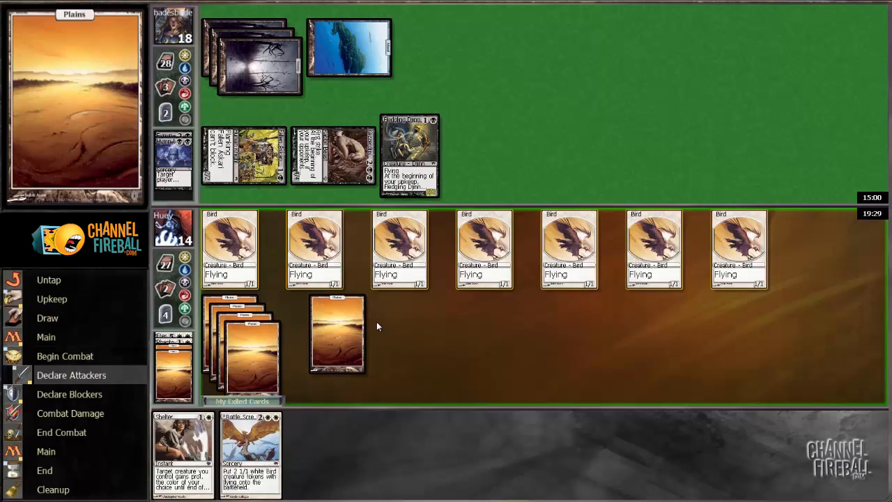
{"action": "mouse_move", "coordinate": [315, 250]}
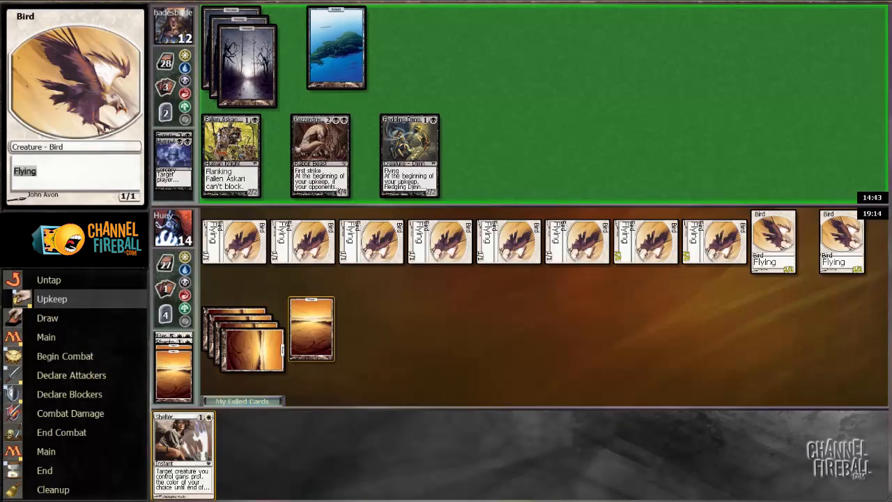
- Pass the opponent's upkeep and main phase, then confirm a Bird token as blocker
{"action": "left_click", "coordinate": [46, 337]}
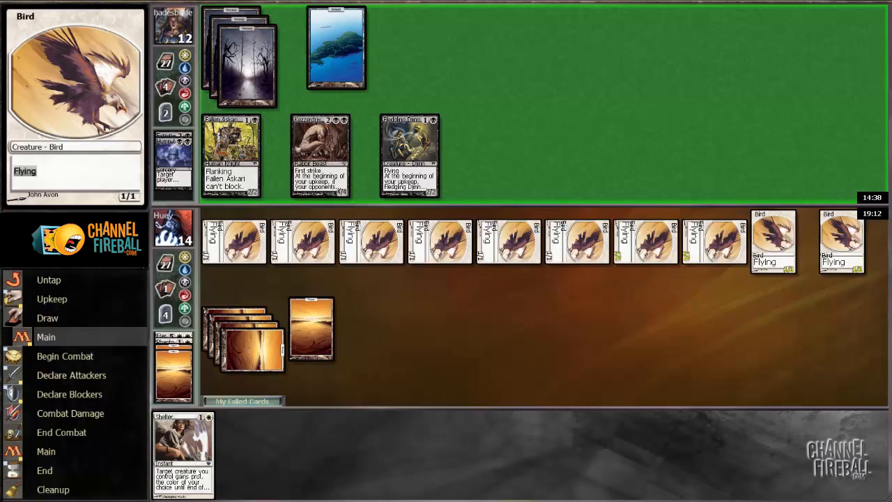
{"action": "left_click", "coordinate": [71, 375]}
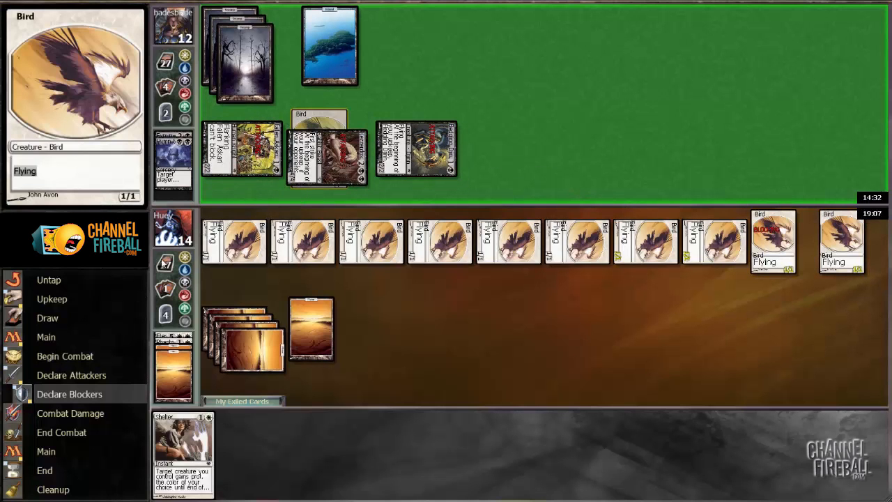
{"action": "left_click", "coordinate": [70, 413]}
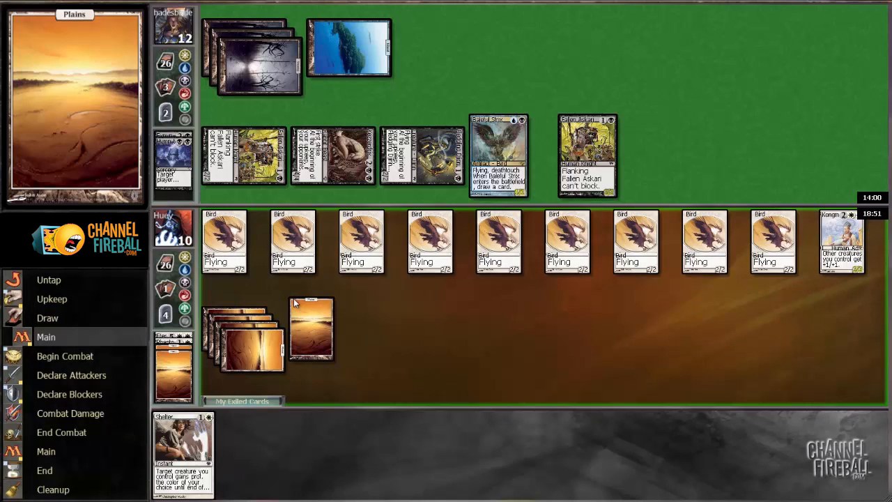
{"action": "mouse_move", "coordinate": [427, 358]}
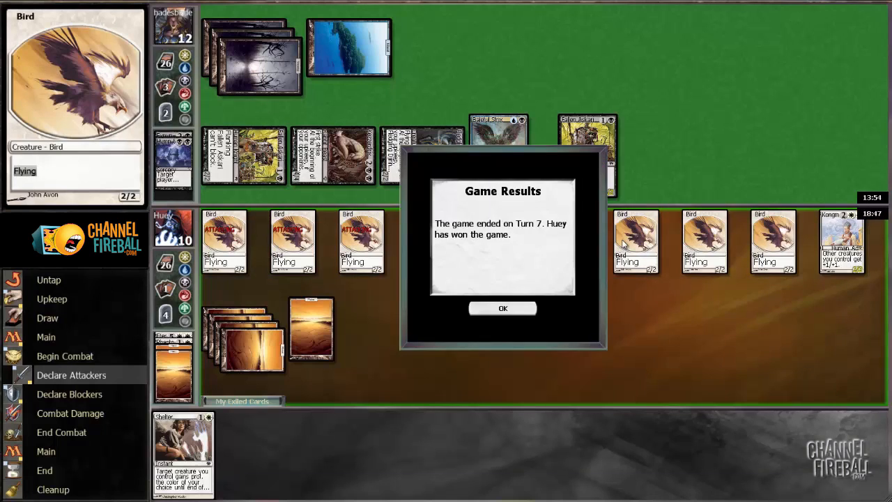
- Dismiss the Game Results after the turn-7 victory and leave the game
{"action": "left_click", "coordinate": [503, 309]}
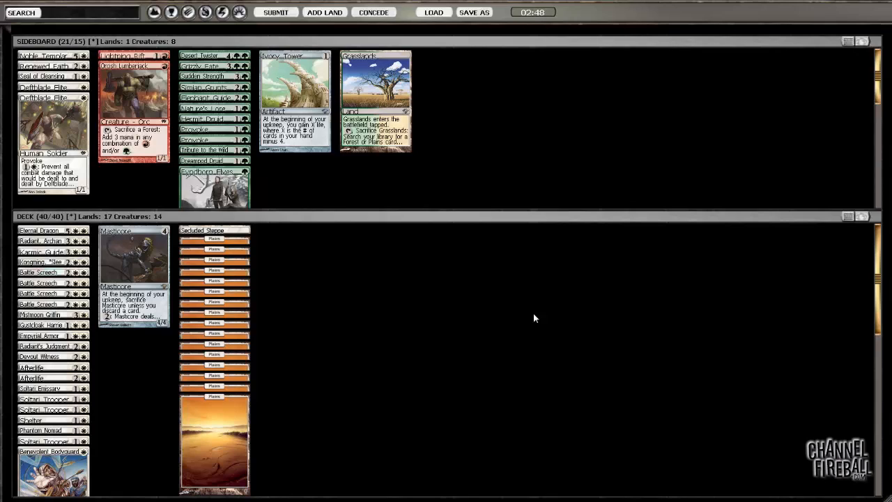
- Regroup the 40-card deck into columns sorted by mana cost
{"action": "right_click", "coordinate": [535, 318]}
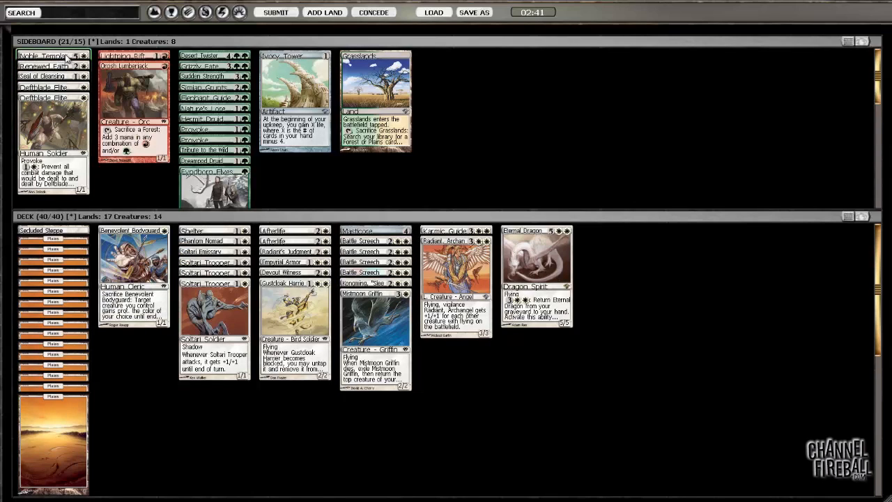
{"action": "mouse_move", "coordinate": [512, 147]}
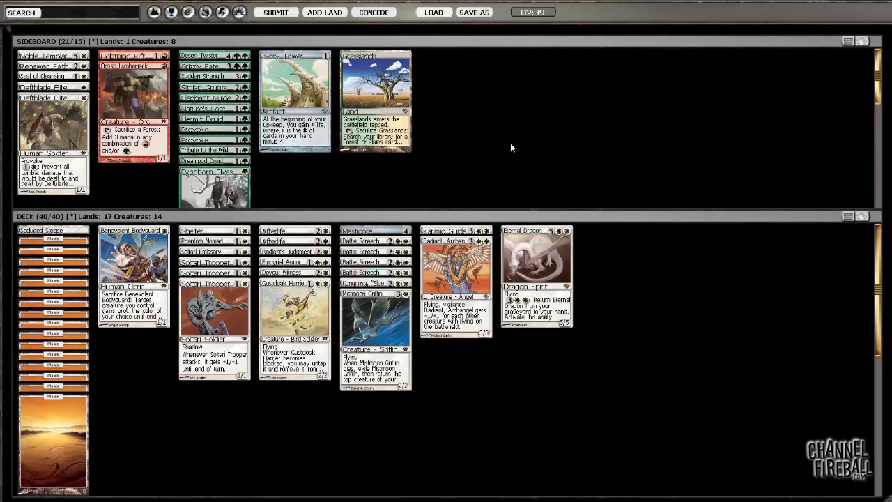